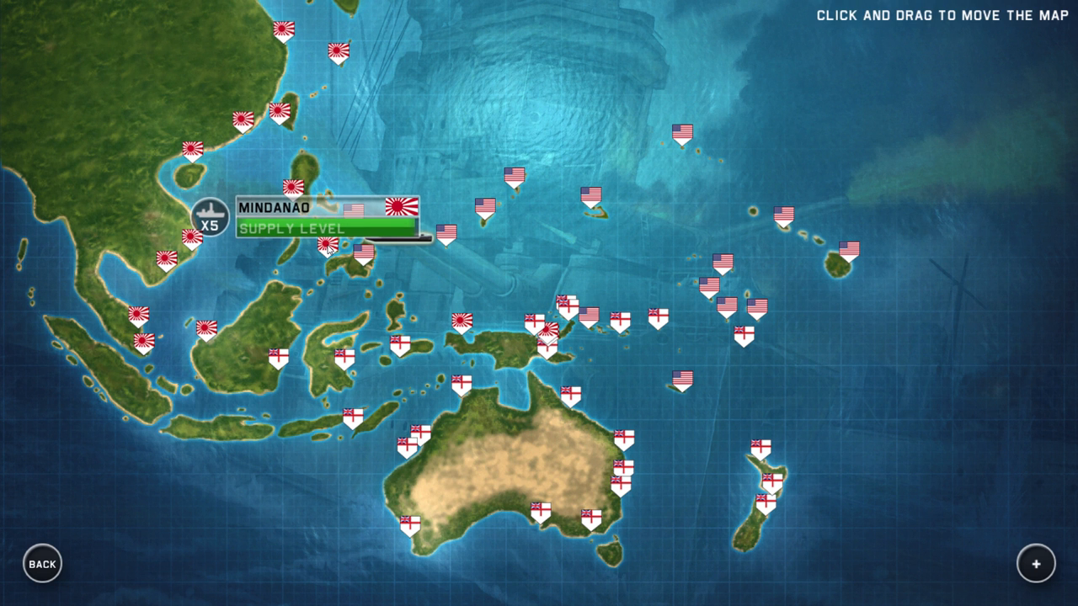
Enter the Mindanao campaign area and move the fleet to intercept the Raid Convoy marker
click(212, 229)
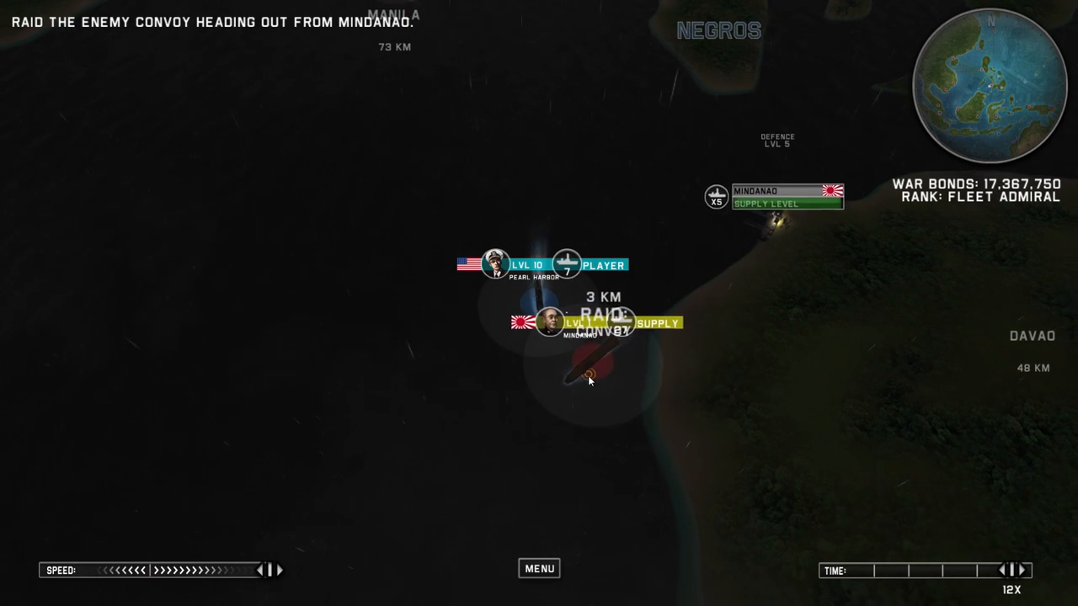
Engage the Japanese convoy, bringing up the pre-battle screen with seven US ships
click(572, 341)
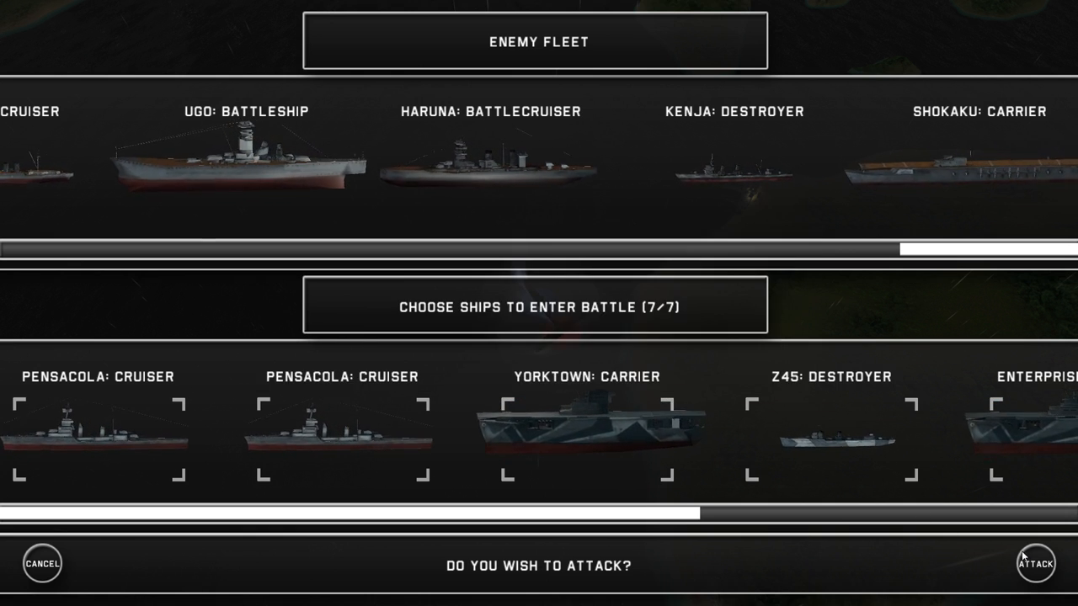
Confirm the Attack to launch the battle and aim Enterprise's torpedo bombers at Shokaku
click(1036, 570)
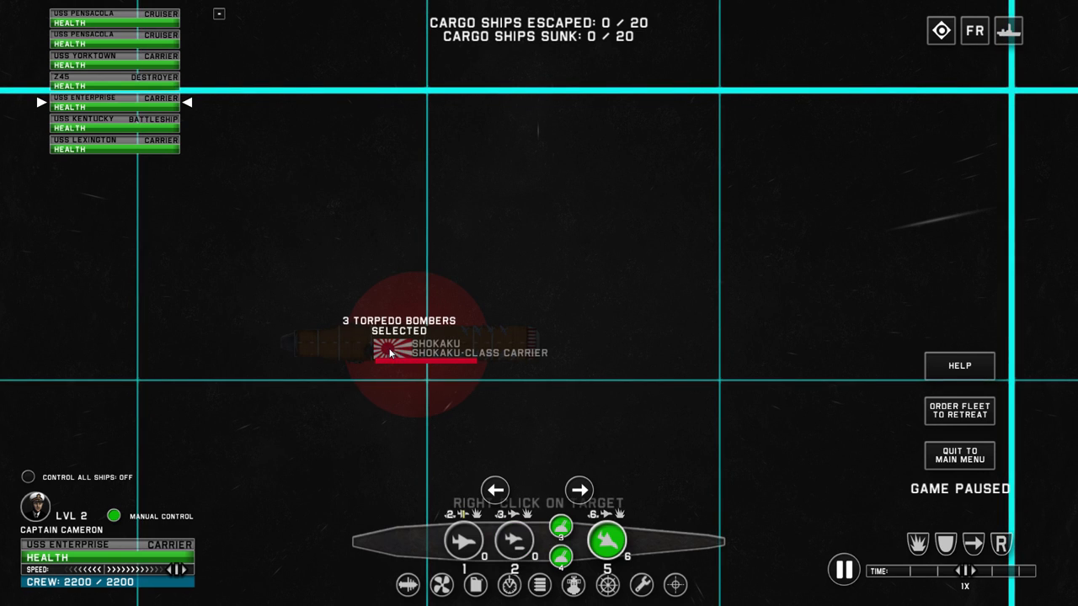
Send Yorktown's fighter squadron at Shokaku, then take command of USS Lexington
click(610, 542)
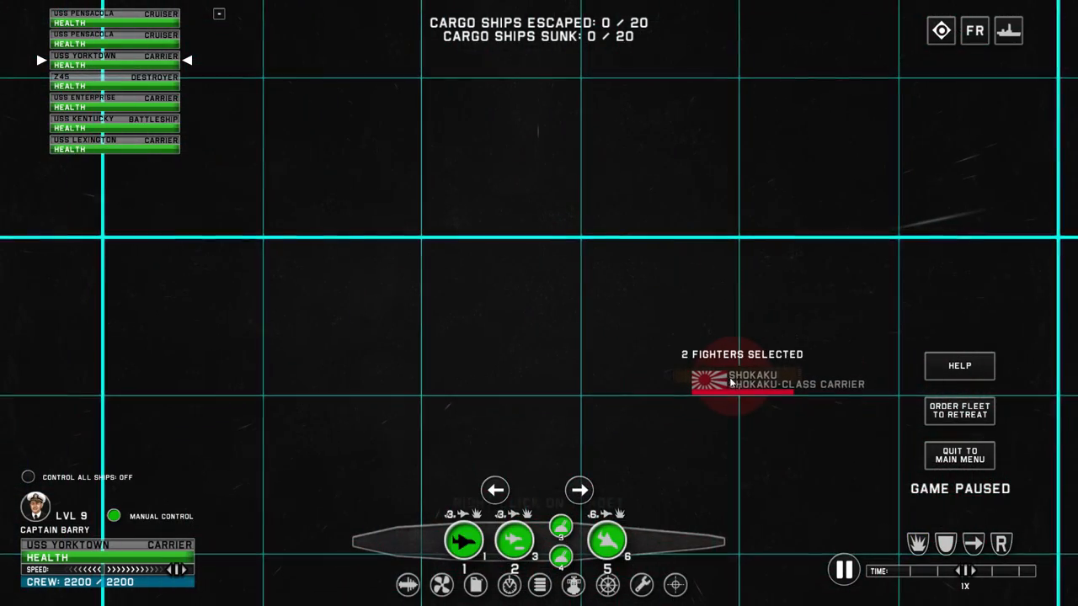
click(609, 542)
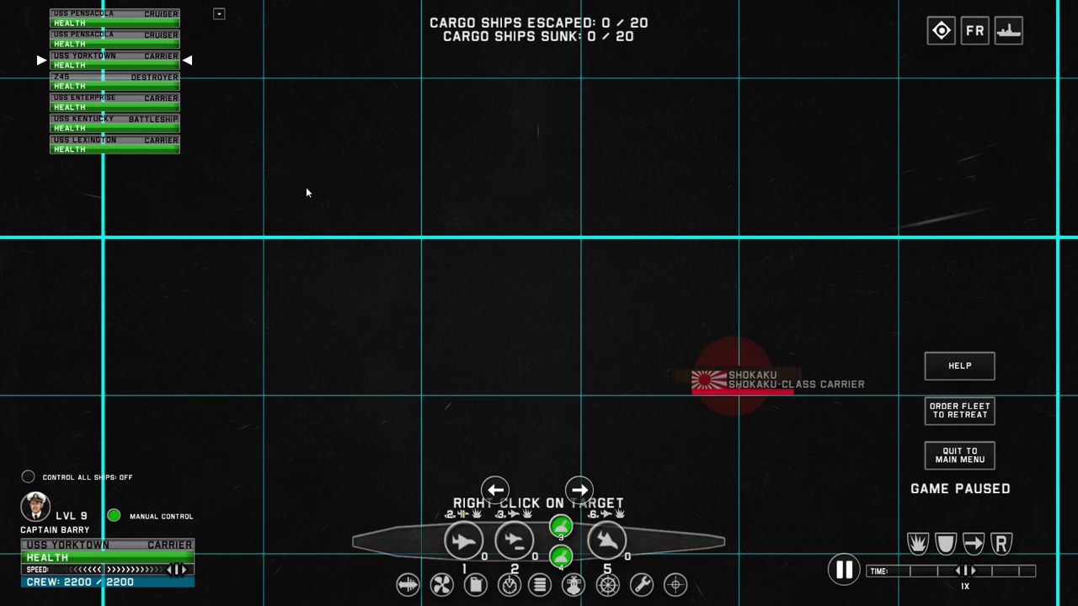
click(115, 143)
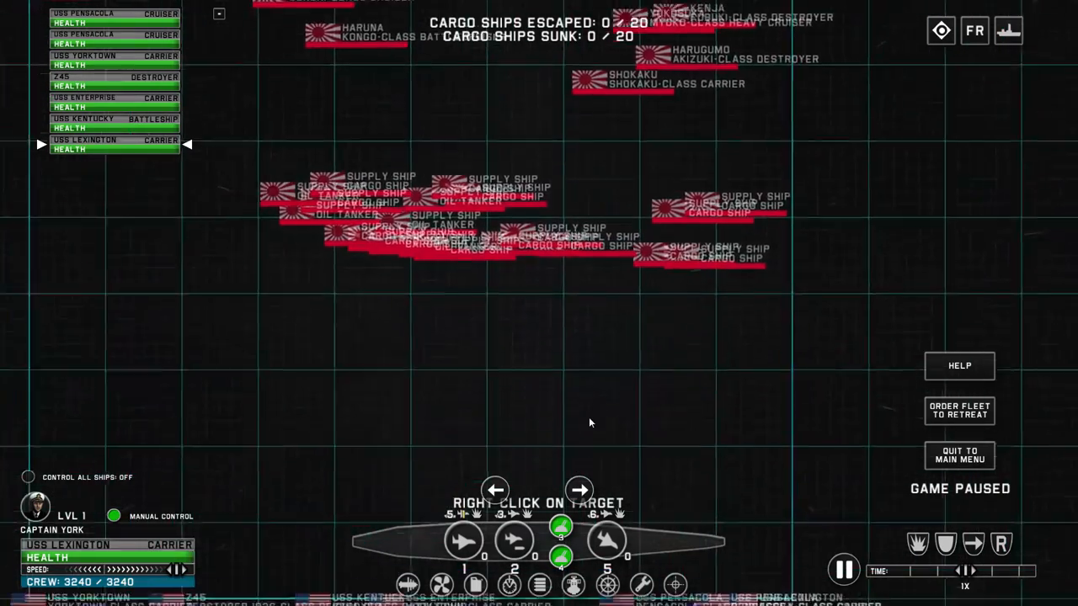
Steer USS Pensacola into the convoy and fire until 3 of 20 cargo ships are sunk
click(842, 566)
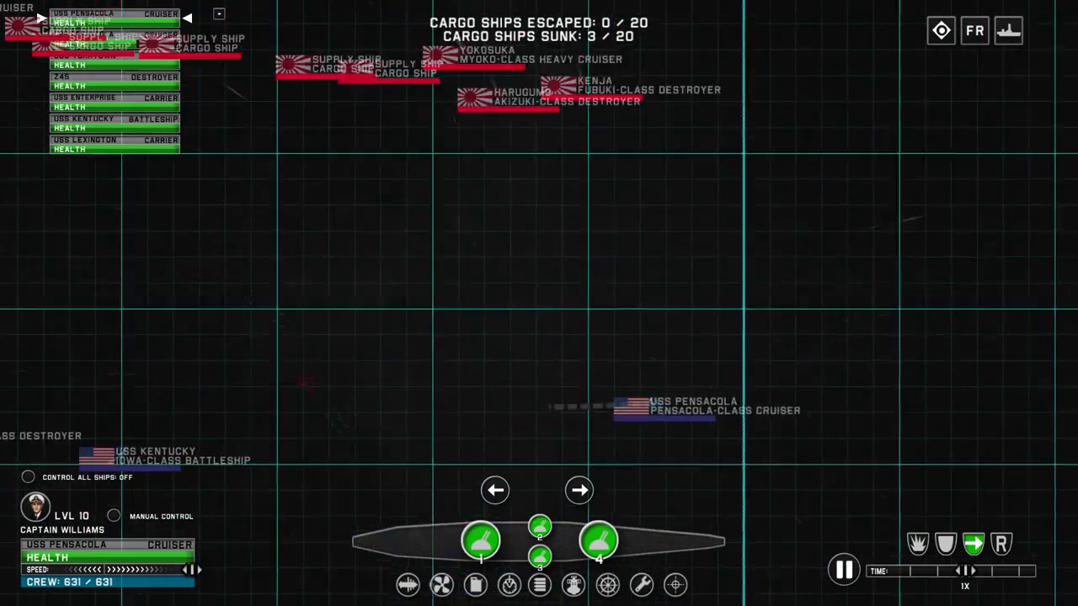
Put USS Lexington under Manual Control and attack until a fourth cargo ship sinks
click(115, 515)
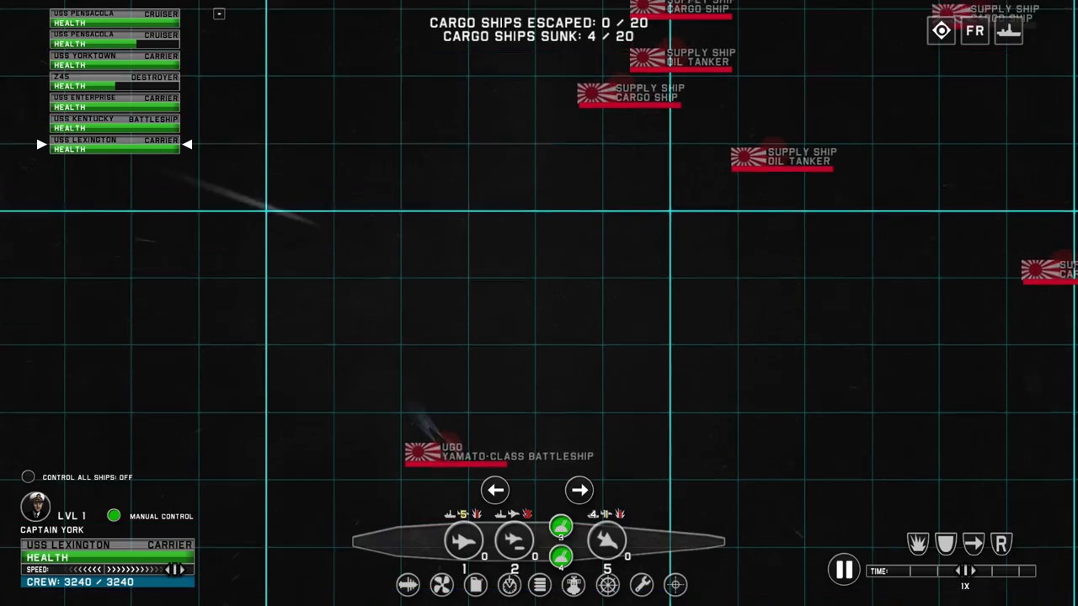
Keep the fleet firing on the convoy until 8 of 20 cargo ships are sunk
click(115, 61)
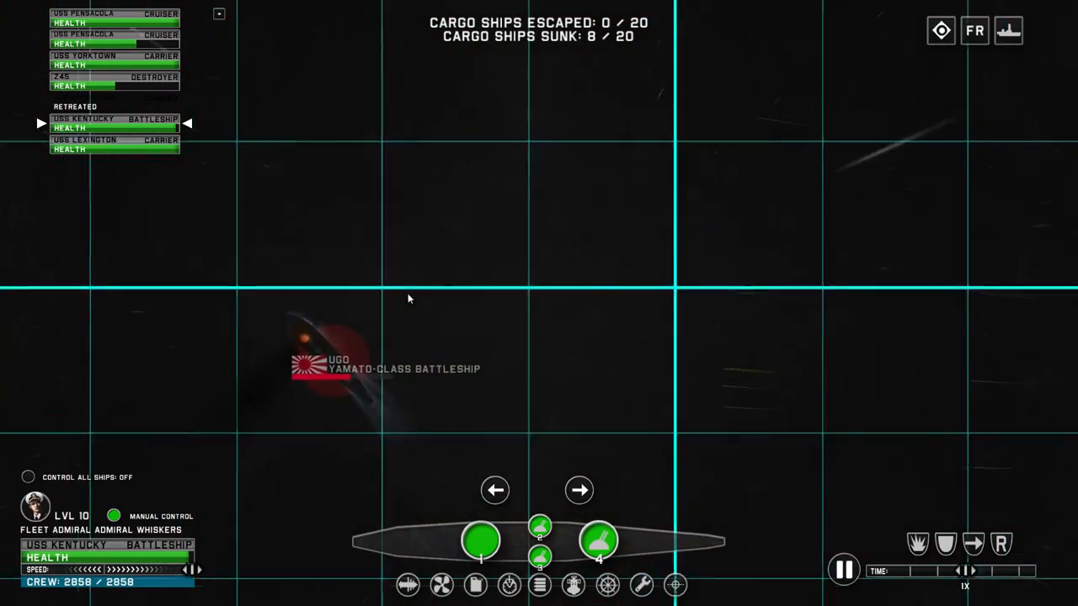
Command USS Pensacola against the convoy until the ninth cargo ship sinks
click(246, 286)
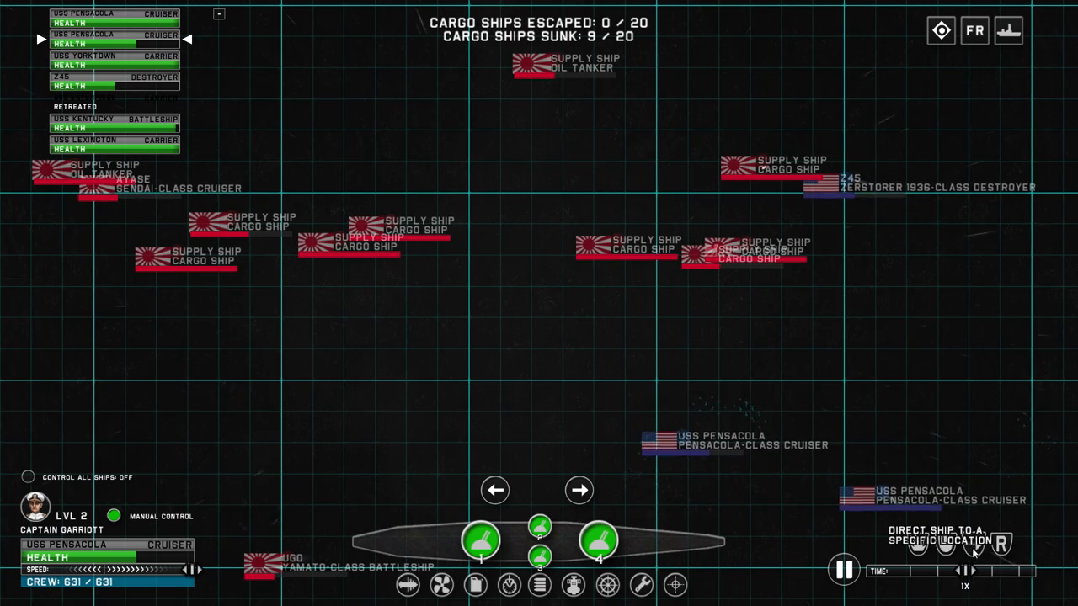
Launch Lexington's aircraft at the convoy until 12 of 20 are sunk, then pause
click(974, 551)
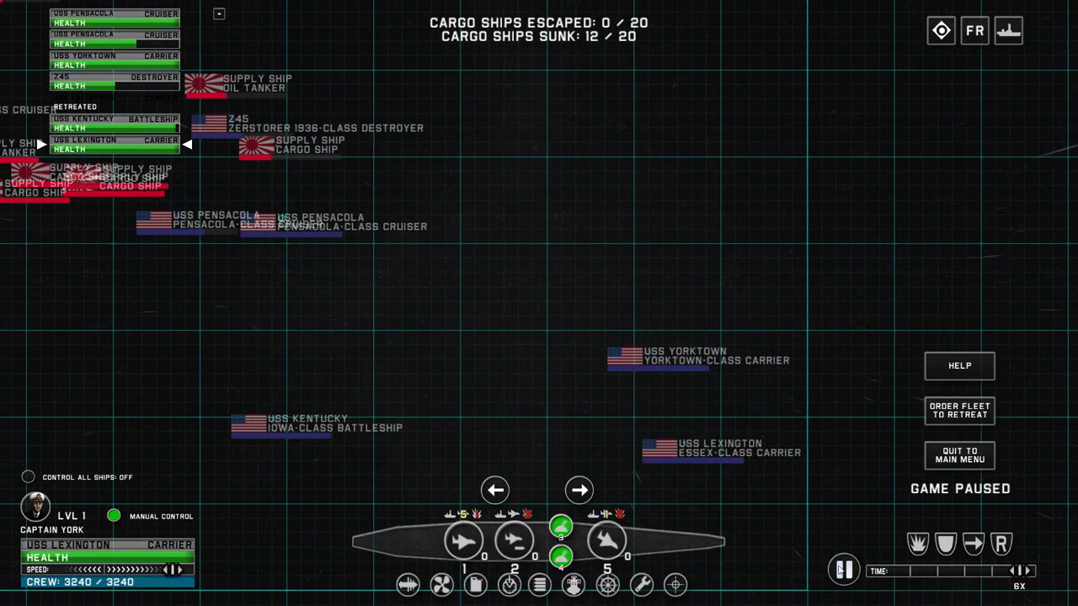
Resume and pause the battle repeatedly until all 20 cargo ships are sunk with none escaped
click(842, 569)
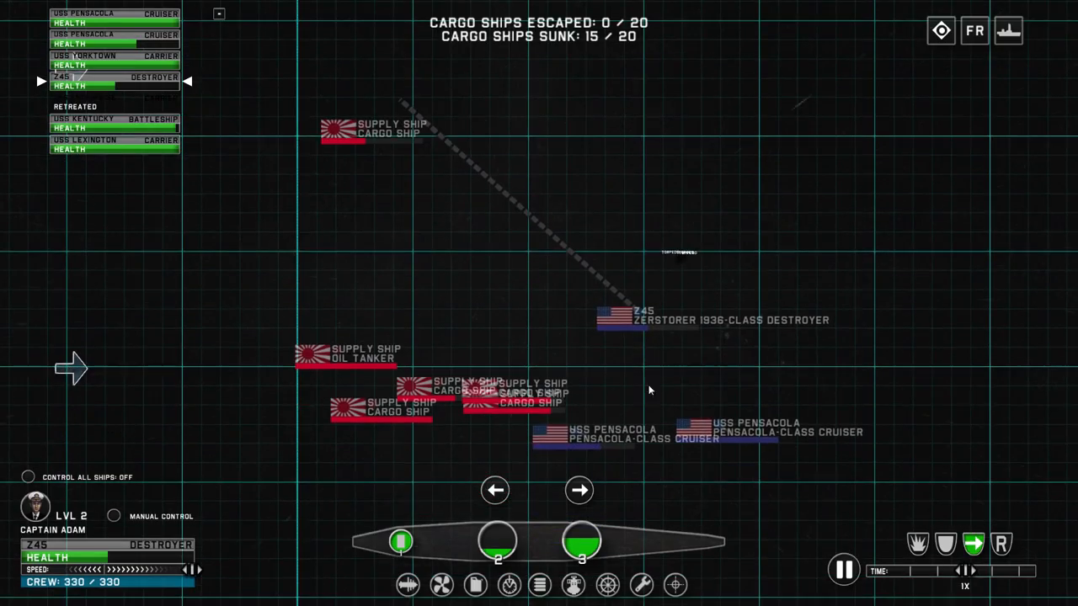
click(842, 570)
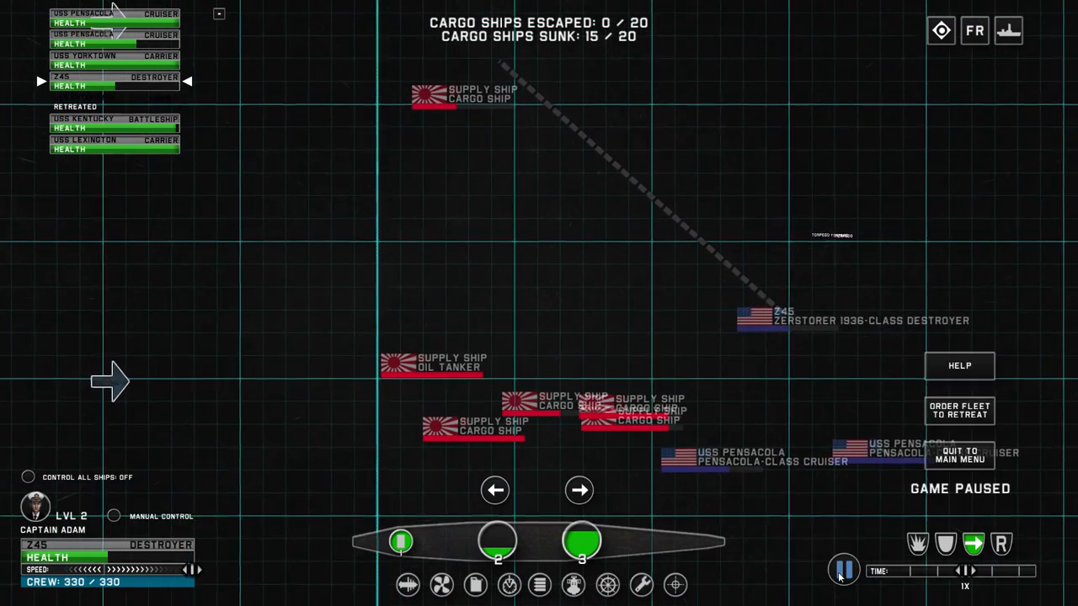
click(840, 569)
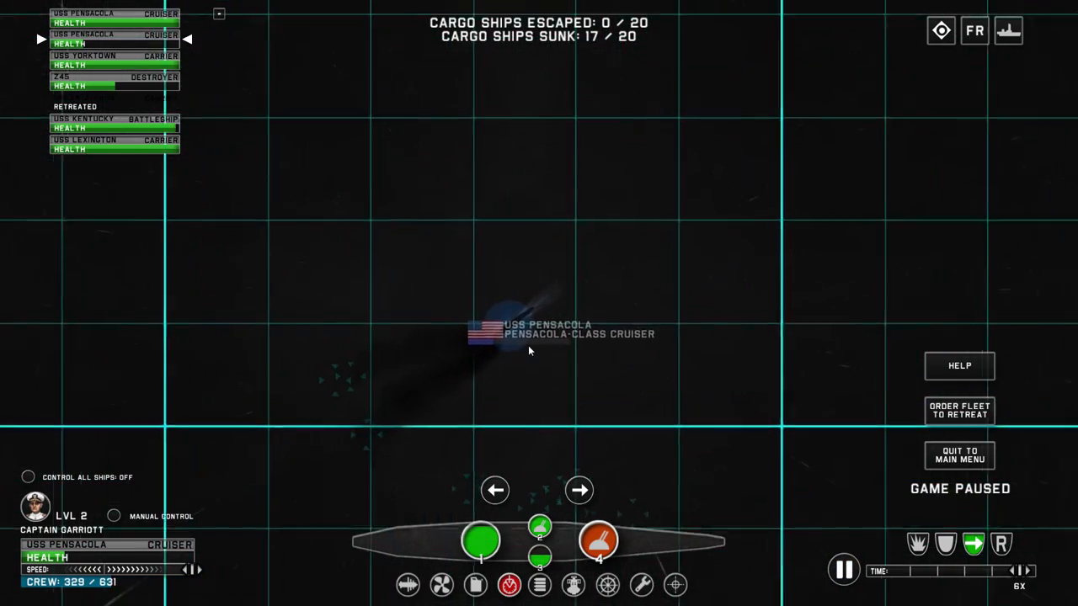
click(842, 566)
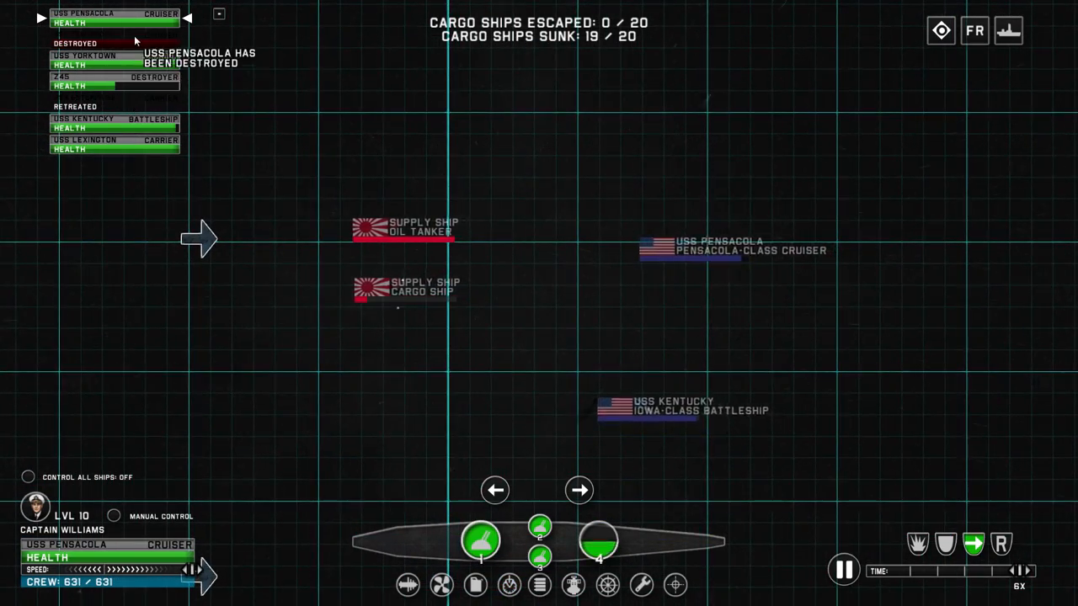
click(842, 569)
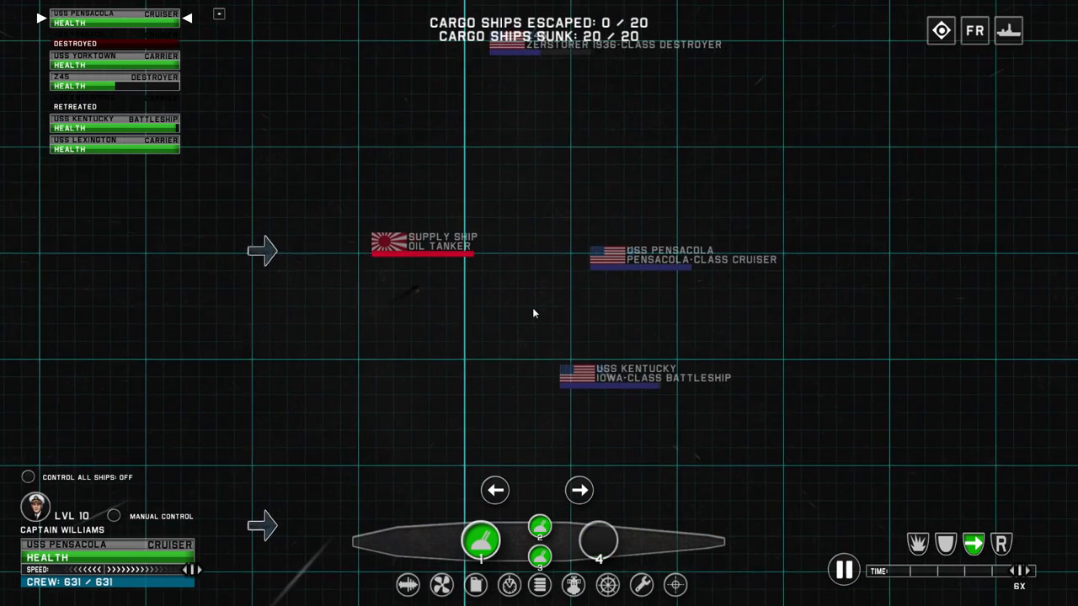
Dismiss the battle result, enter Tacloban's shipyard and scroll the Available Ships list to the battleships
click(842, 571)
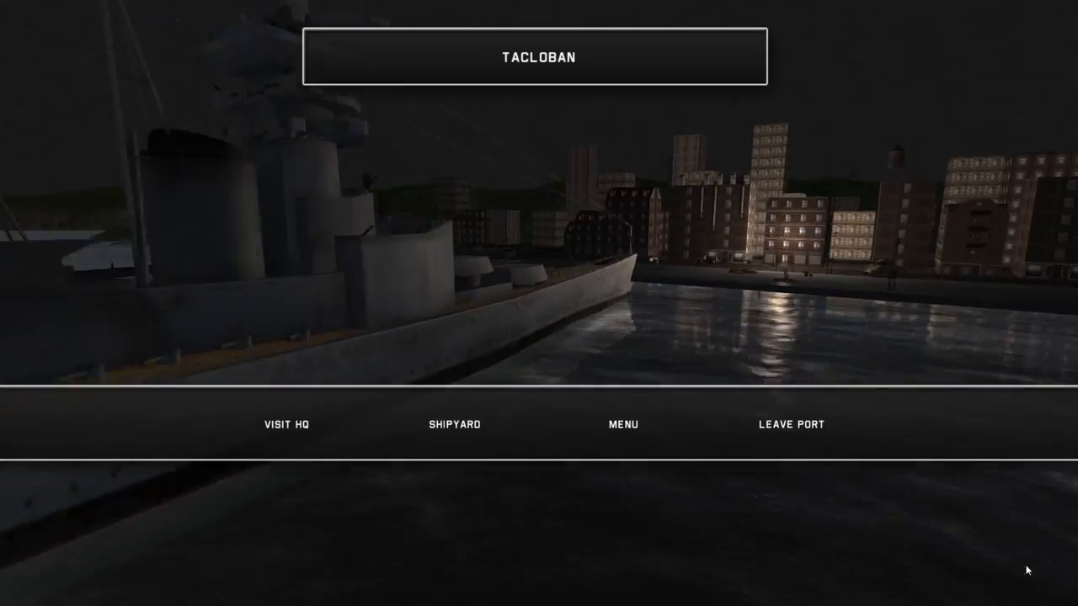
click(454, 424)
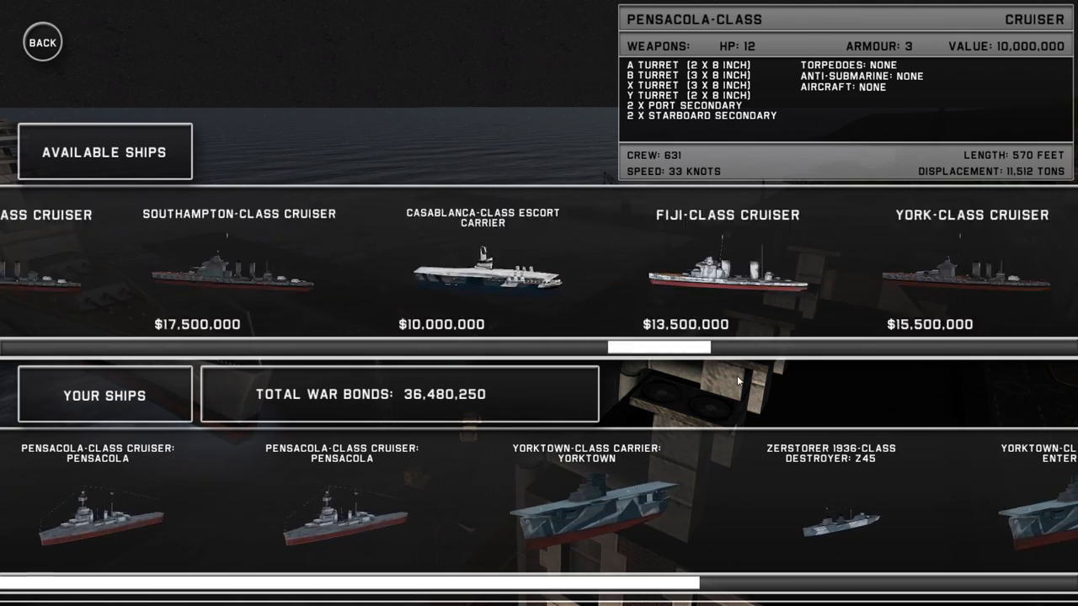
scroll(right, 3)
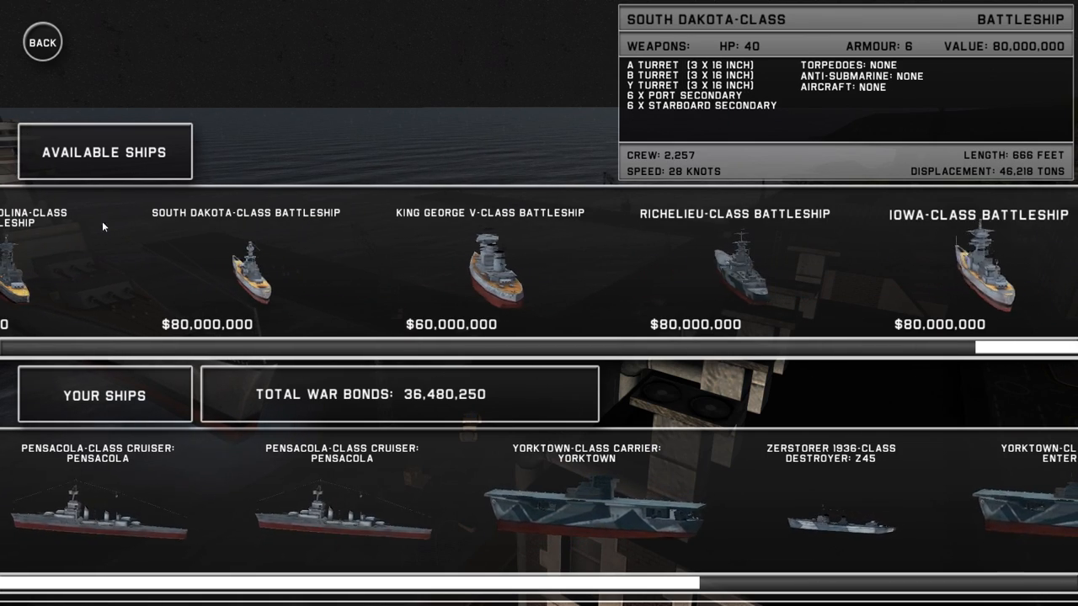